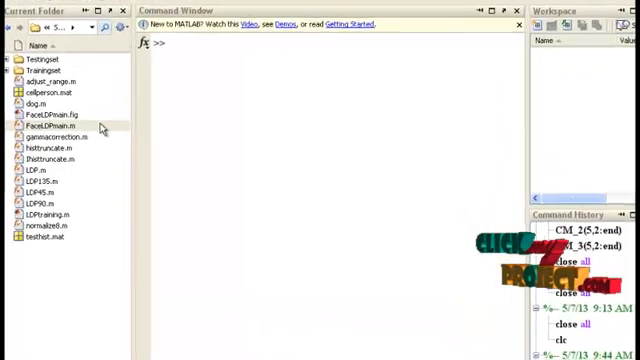
Run FaceLDPmain.fig to launch the Face Recognition Using Local Derivative Pattern GUI
{"action": "left_click", "coordinate": [48, 128]}
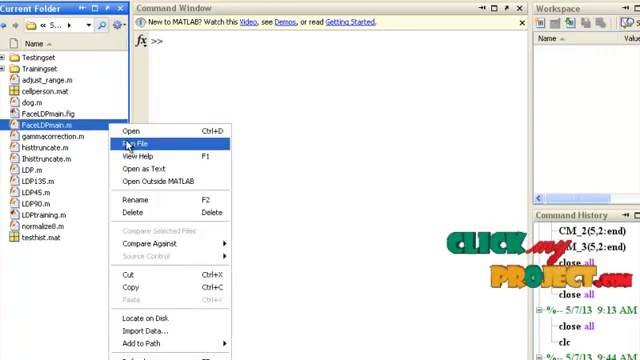
{"action": "left_click", "coordinate": [156, 144]}
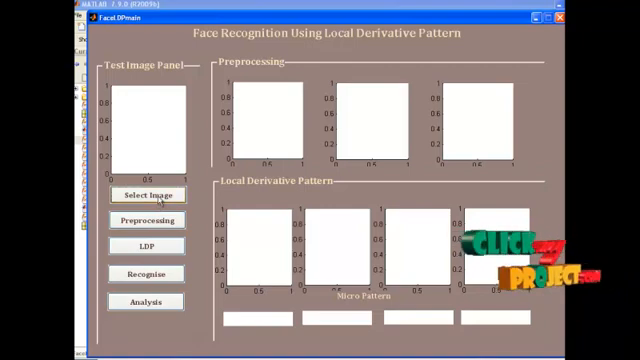
{"action": "left_click", "coordinate": [160, 196]}
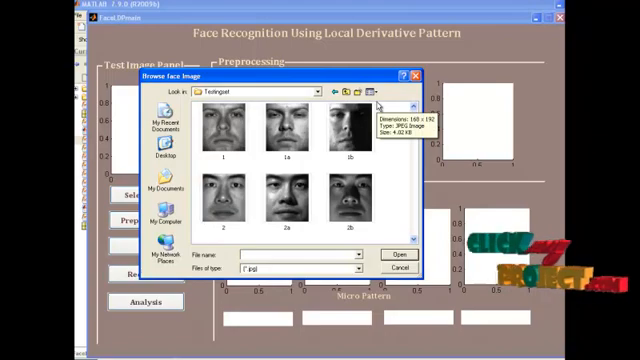
{"action": "left_click", "coordinate": [288, 124]}
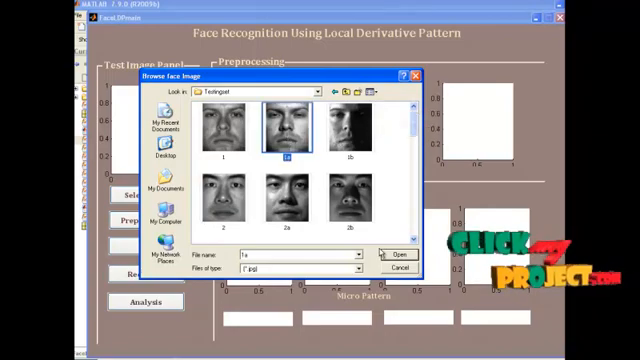
{"action": "left_click", "coordinate": [404, 252]}
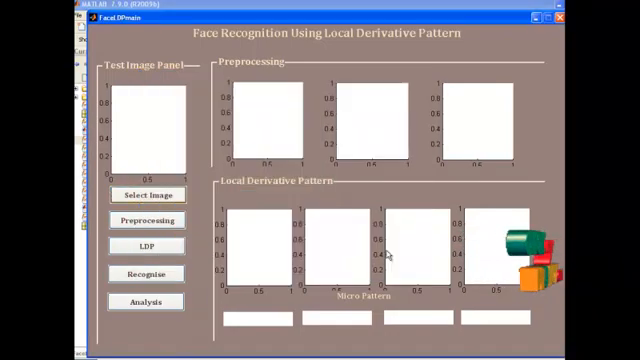
{"action": "left_click", "coordinate": [146, 194]}
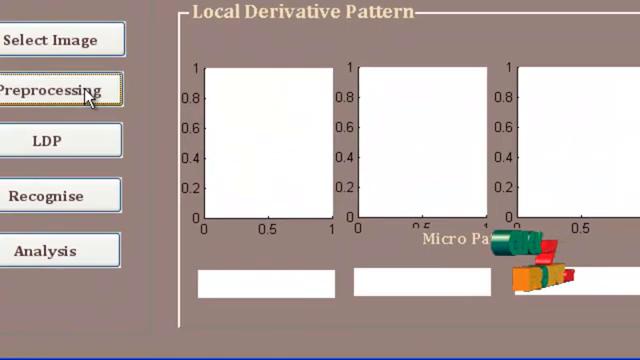
Preprocess the test face with gamma correction, DoG filtering and contrast equalization
{"action": "left_click", "coordinate": [56, 92]}
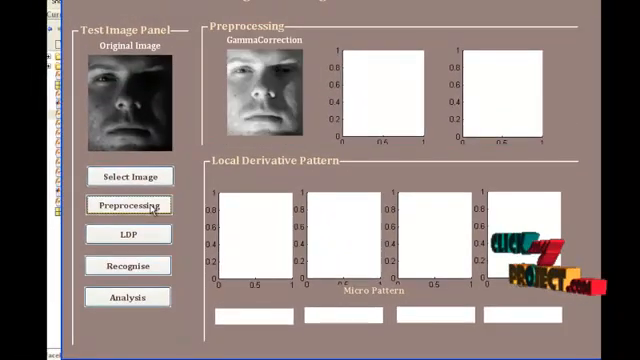
{"action": "left_click", "coordinate": [128, 204]}
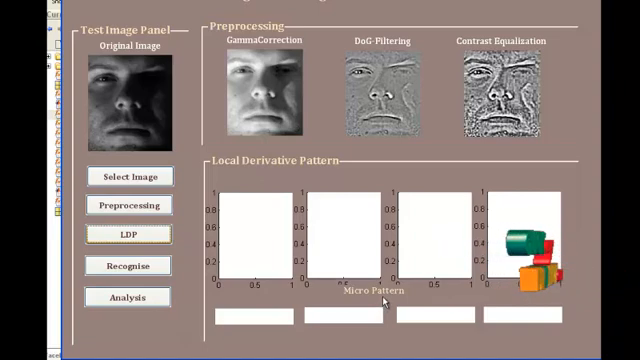
Compute the 0°, 45°, 90° and 135° LDP images with their binary micro-pattern codes
{"action": "left_click", "coordinate": [130, 236]}
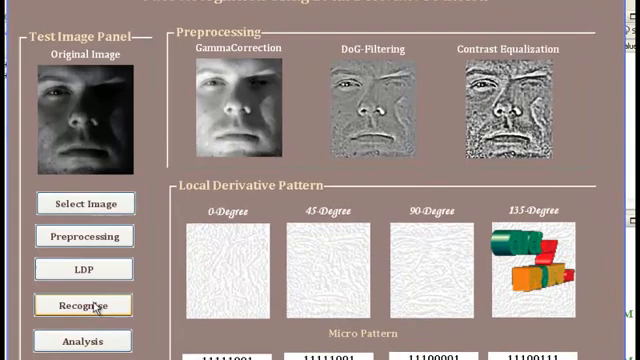
{"action": "left_click", "coordinate": [82, 306]}
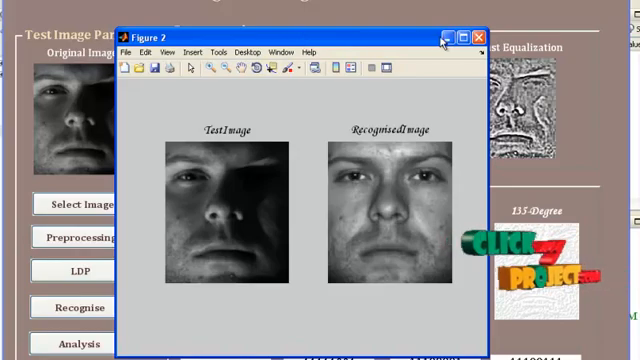
{"action": "left_click", "coordinate": [480, 32]}
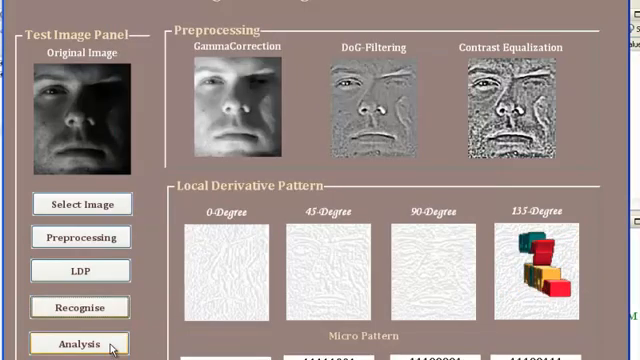
{"action": "left_click", "coordinate": [78, 342]}
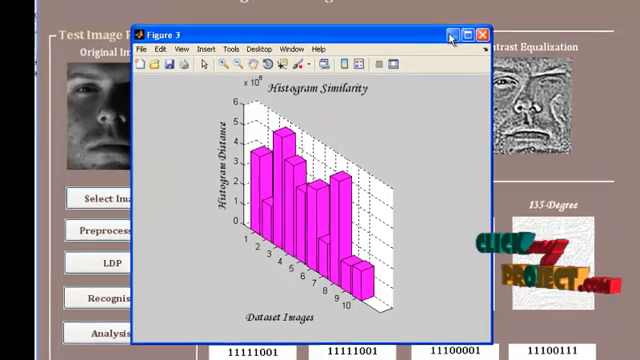
{"action": "left_click", "coordinate": [484, 32]}
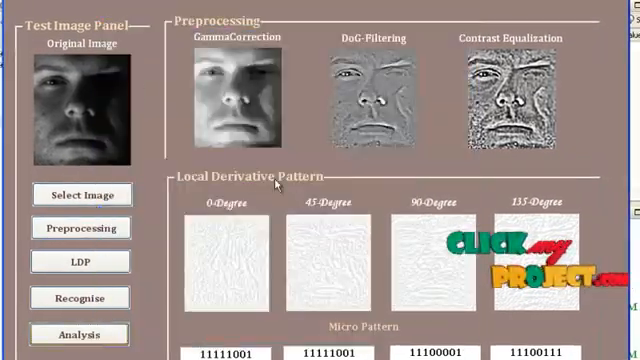